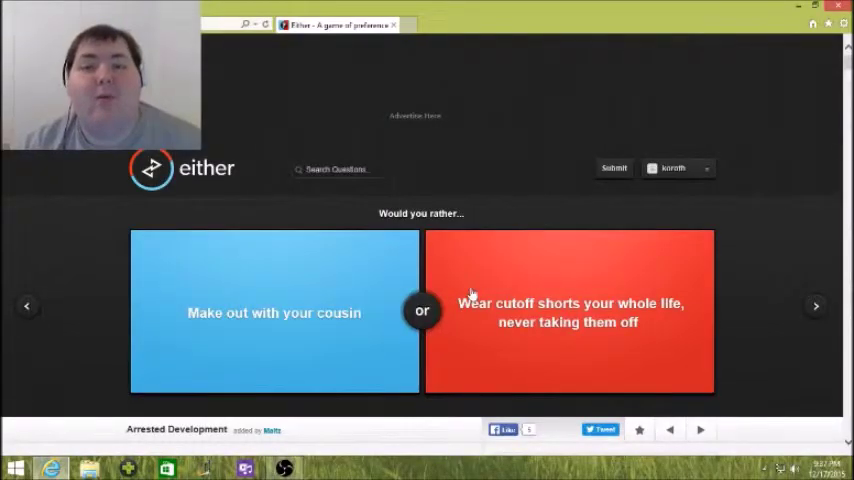
mouse_move(400, 268)
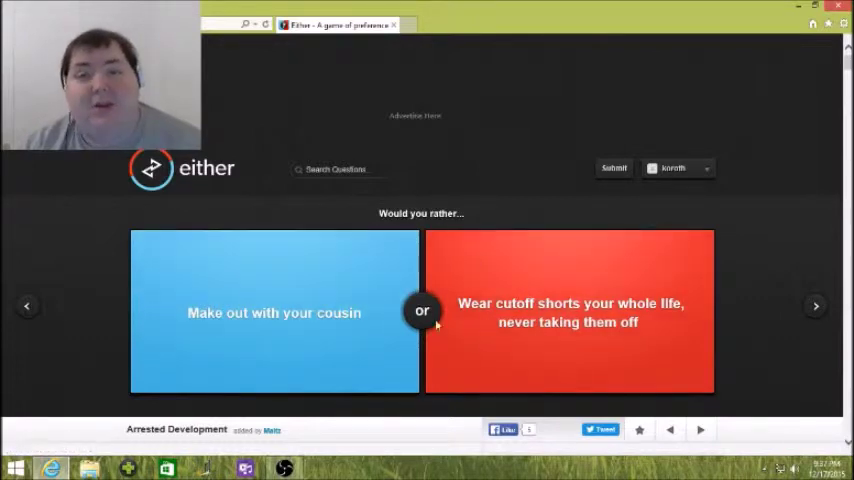
mouse_move(344, 292)
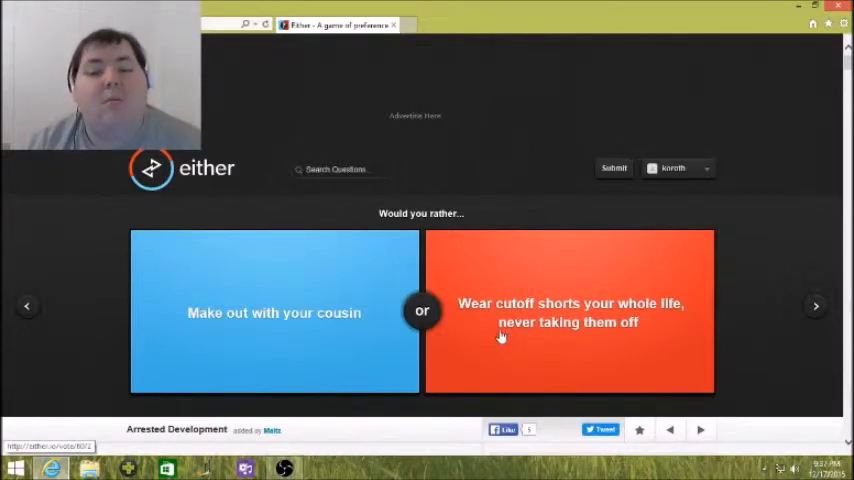
mouse_move(546, 312)
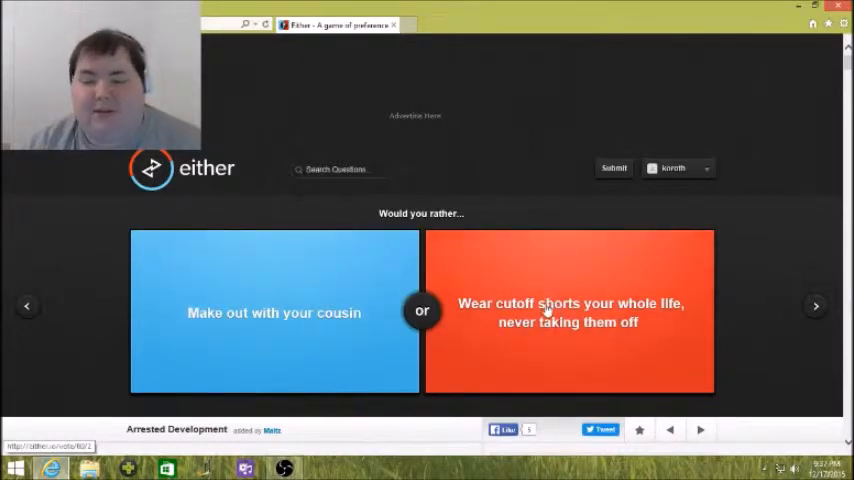
Vote for wearing cutoff shorts your whole life, revealing a 34% agree / 66% disagree split.
click(568, 312)
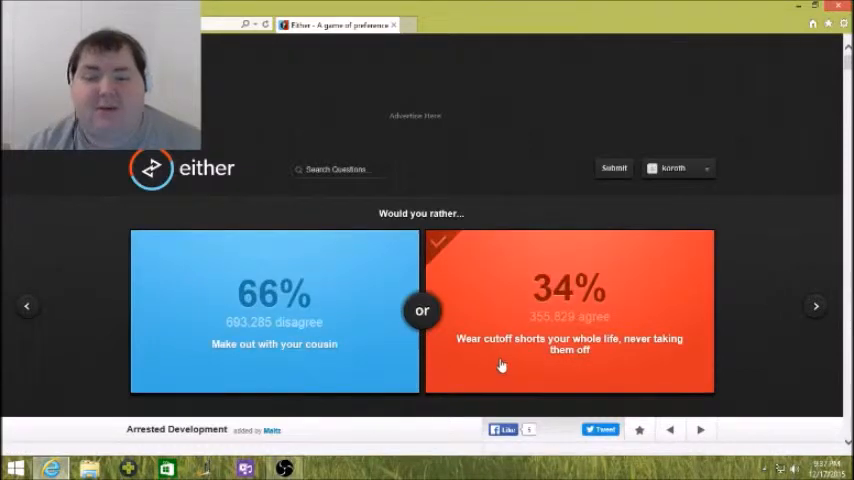
mouse_move(348, 368)
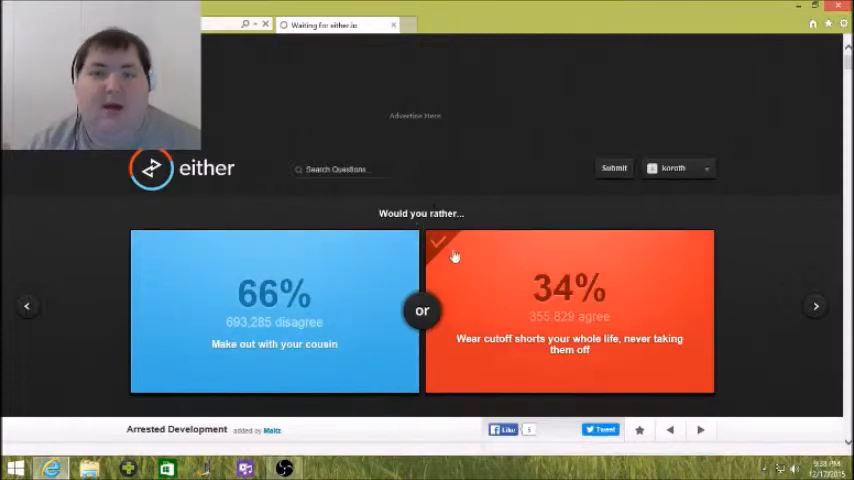
mouse_move(524, 372)
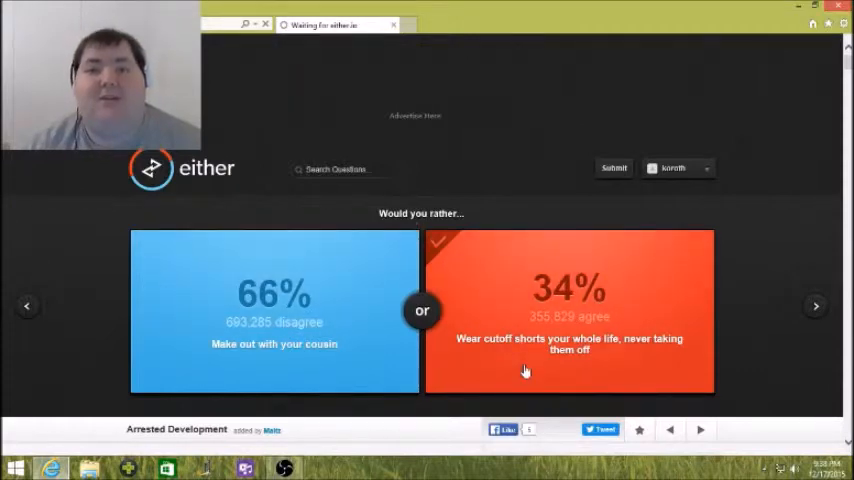
mouse_move(508, 372)
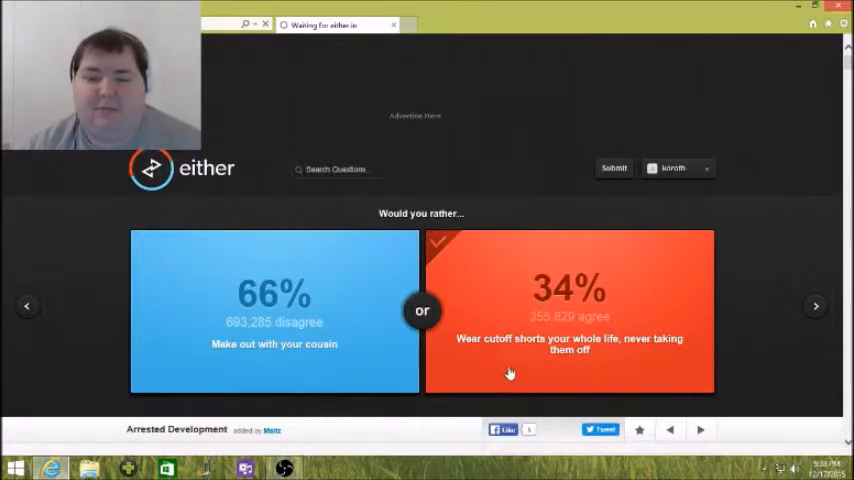
mouse_move(376, 278)
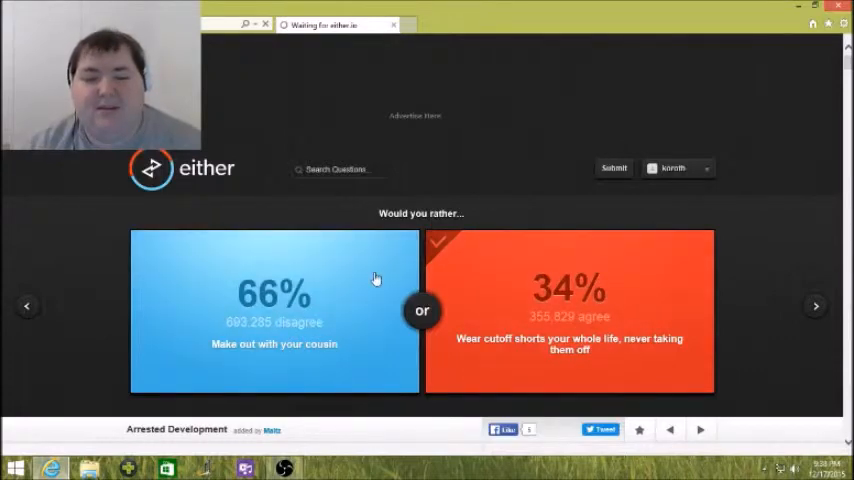
mouse_move(622, 168)
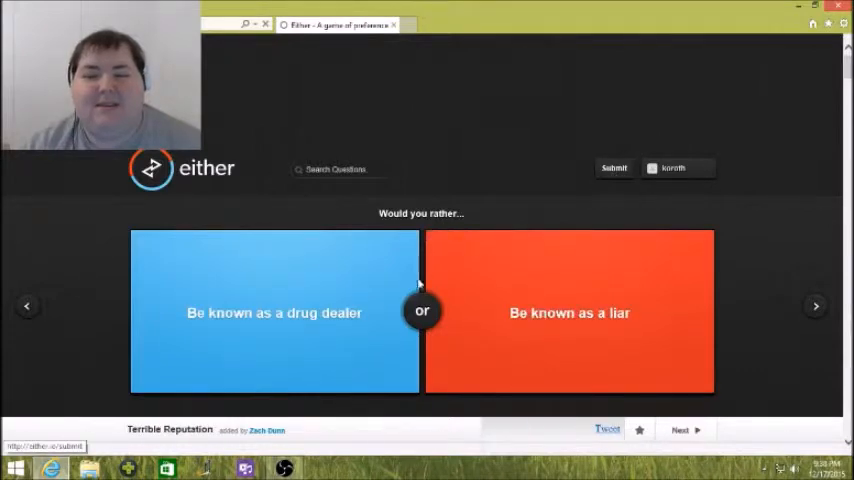
Vote for being known as a drug dealer (62% vs 38%) and advance to the next question.
click(274, 312)
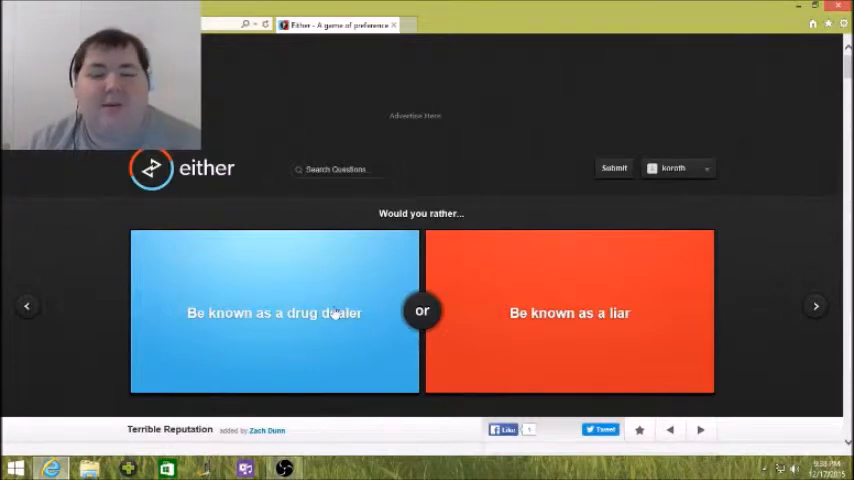
mouse_move(396, 348)
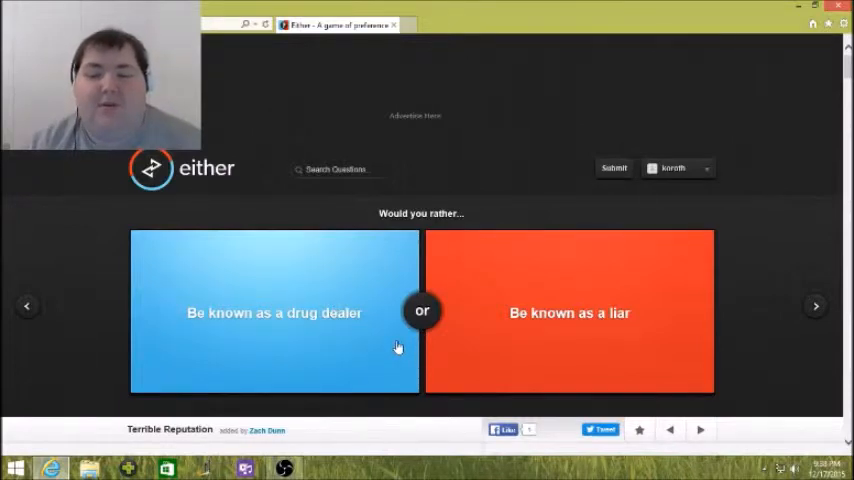
mouse_move(432, 340)
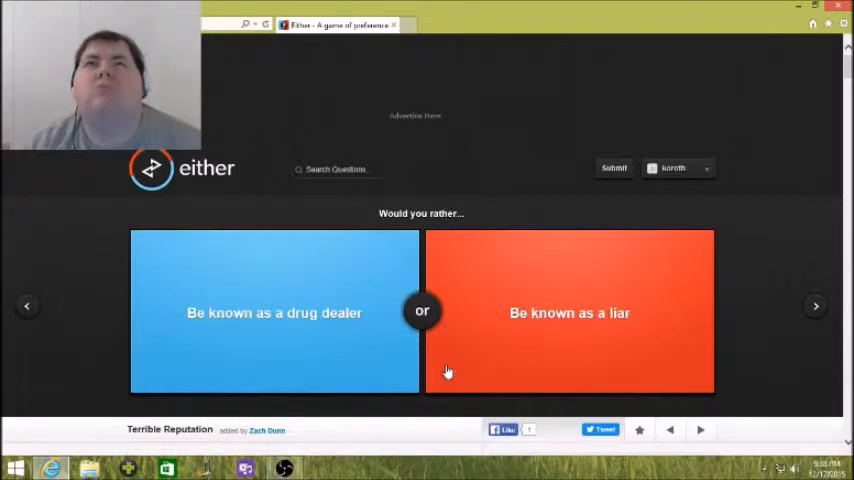
mouse_move(392, 376)
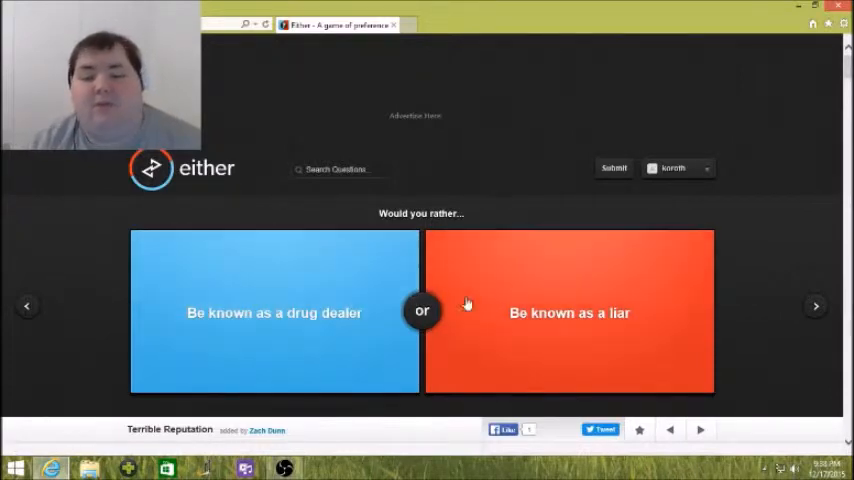
mouse_move(610, 324)
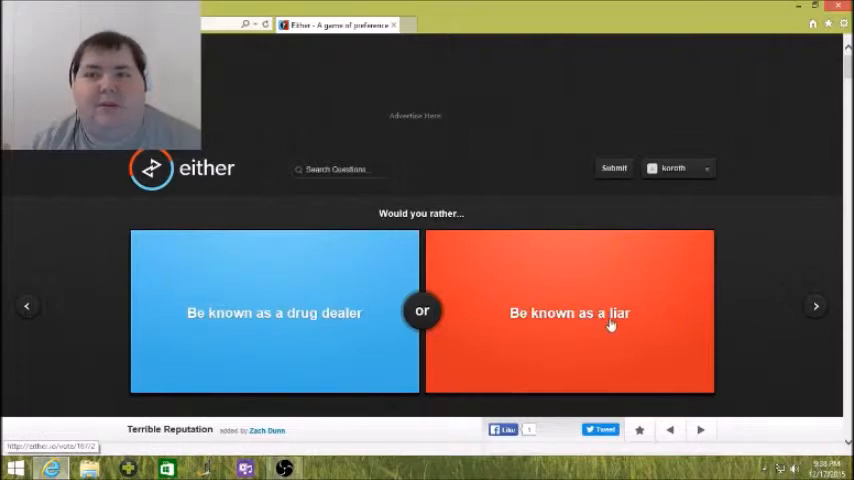
mouse_move(328, 288)
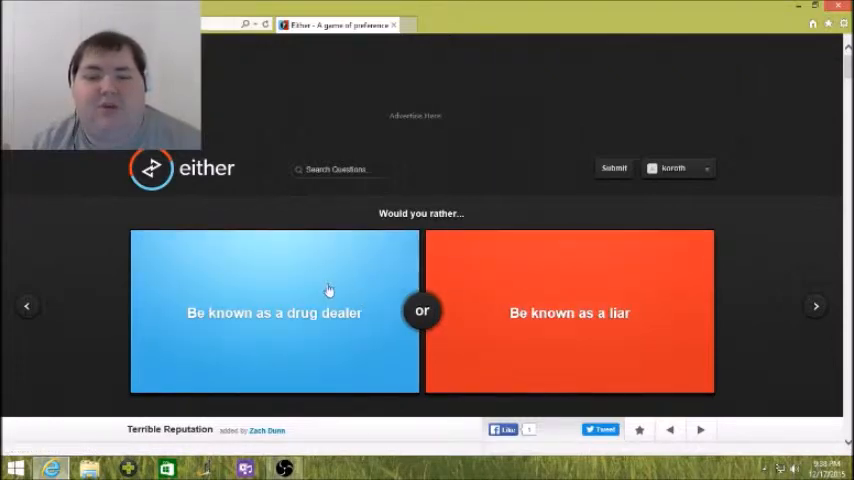
mouse_move(364, 288)
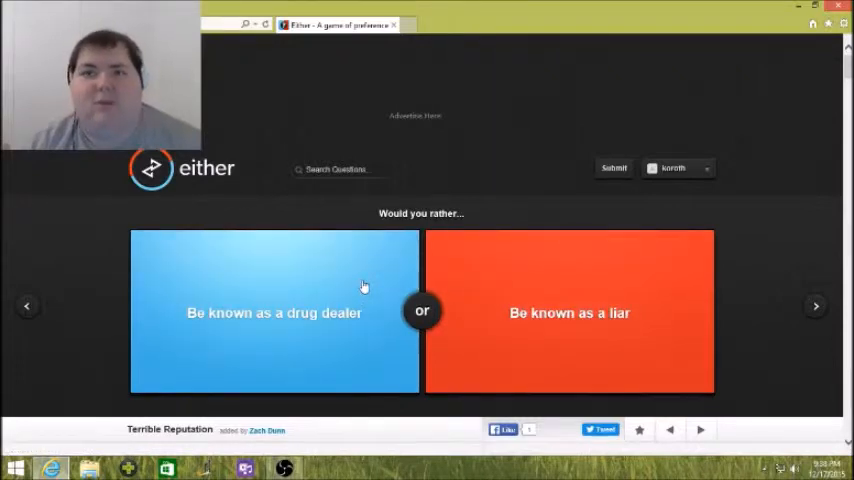
click(274, 312)
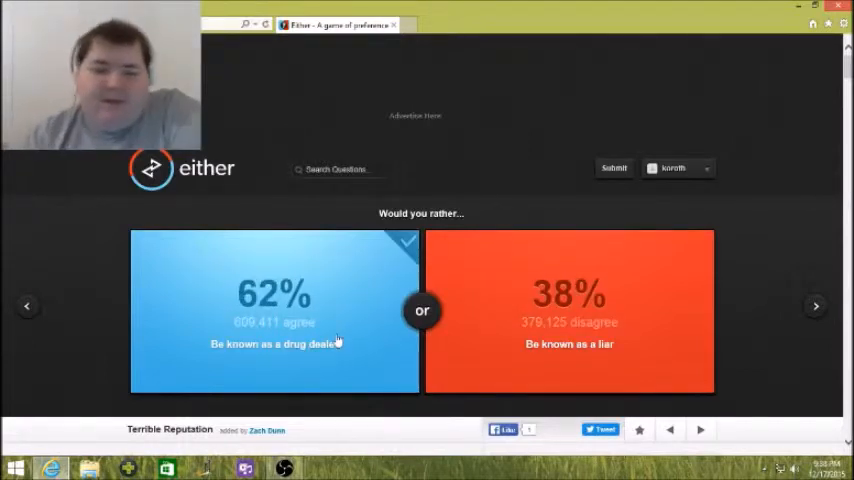
mouse_move(482, 344)
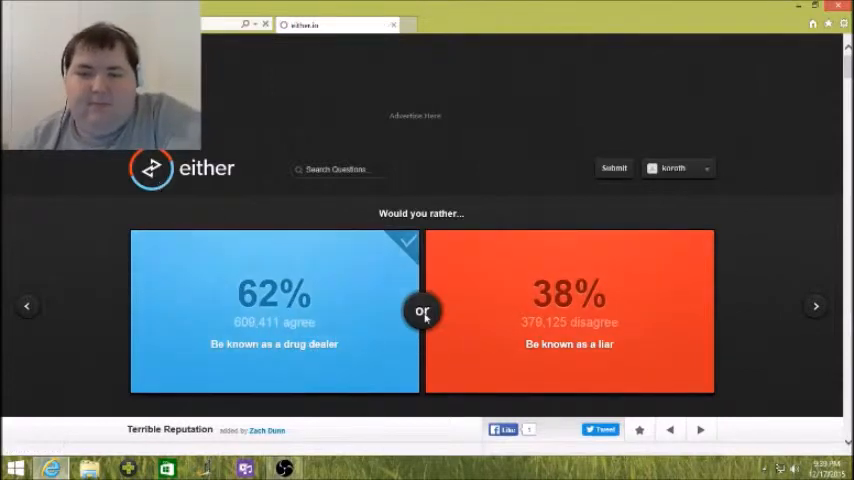
click(812, 302)
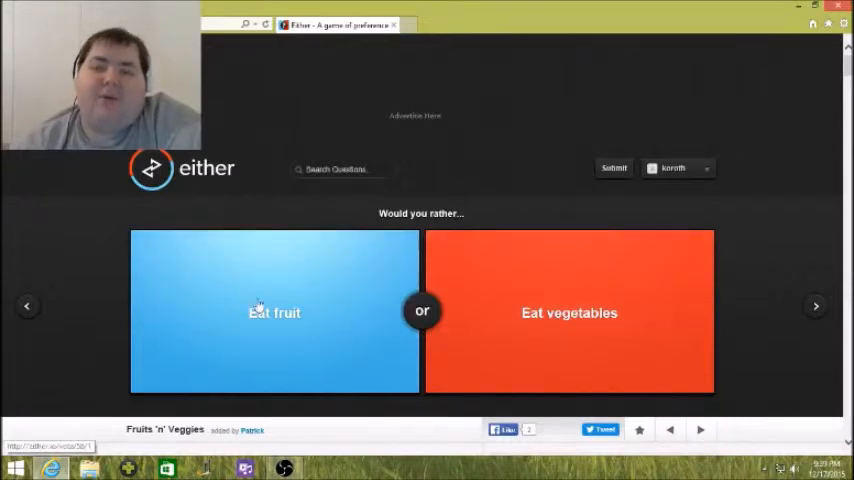
Vote for Eat fruit (88% vs 12%) and advance to the Taylor Swift question.
click(274, 312)
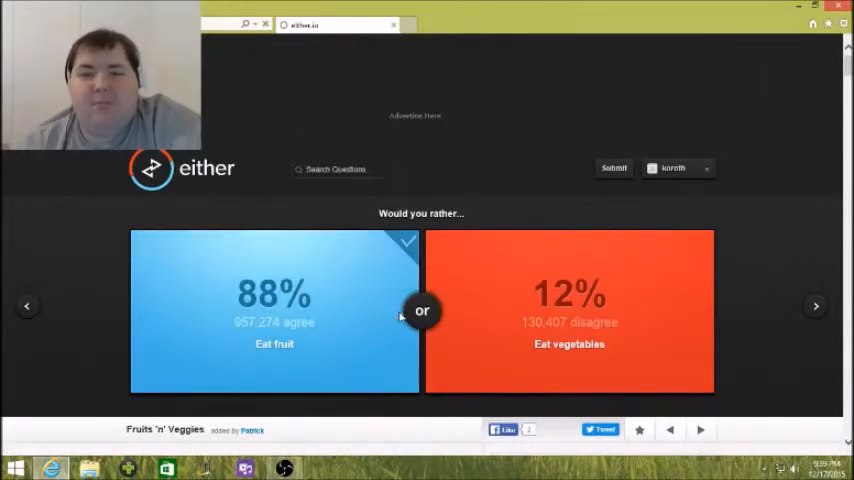
click(814, 304)
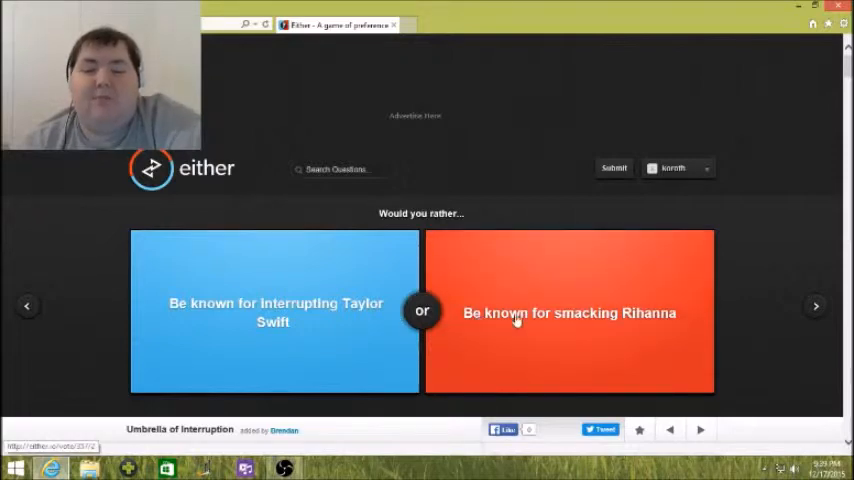
mouse_move(658, 328)
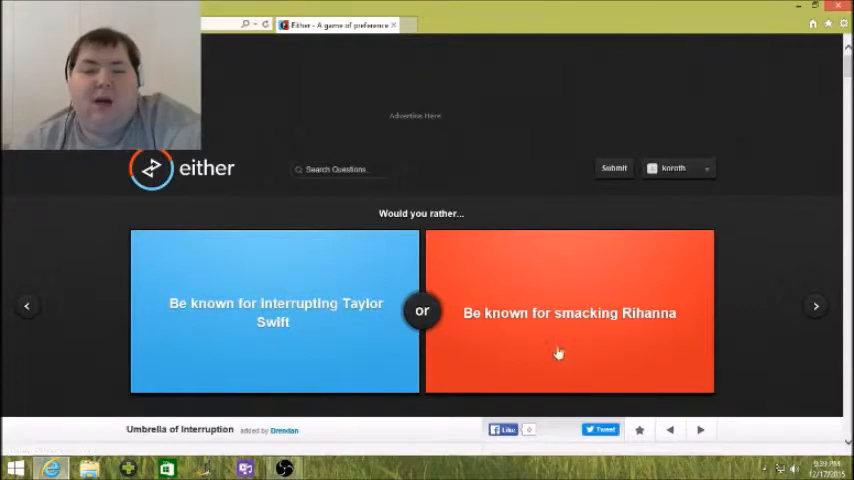
mouse_move(616, 316)
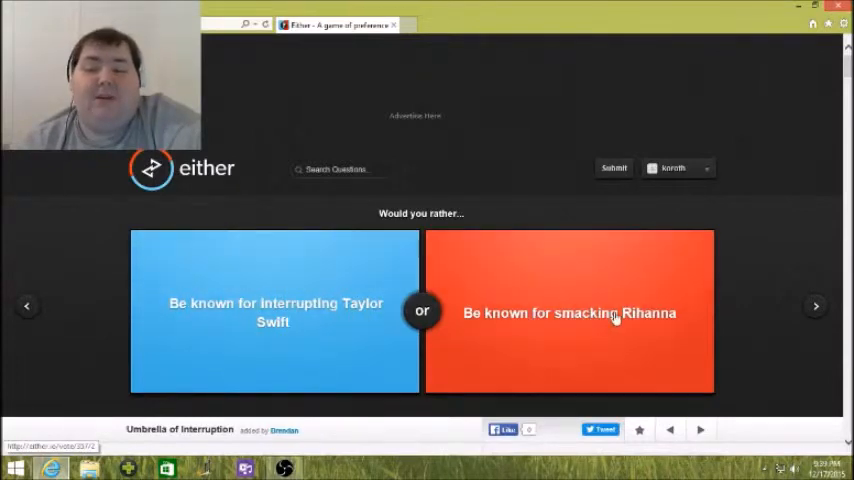
Vote for being known for interrupting Taylor Swift, revealing 72% agree / 28% disagree.
click(274, 312)
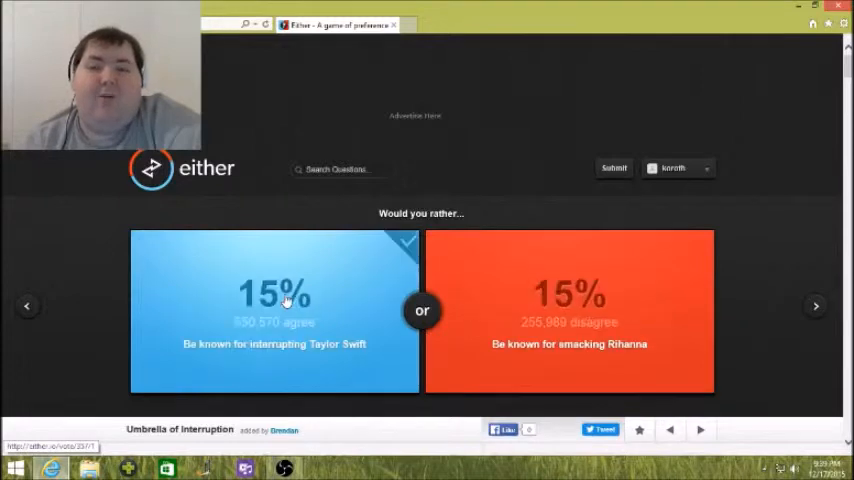
click(284, 300)
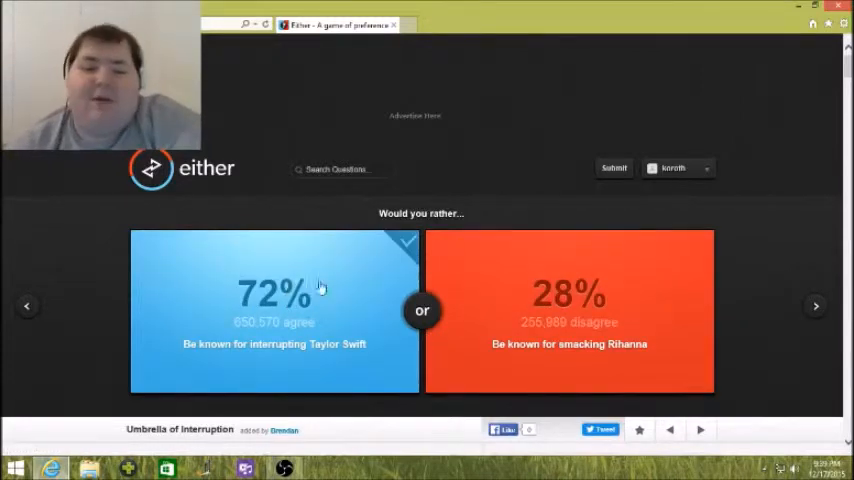
mouse_move(438, 356)
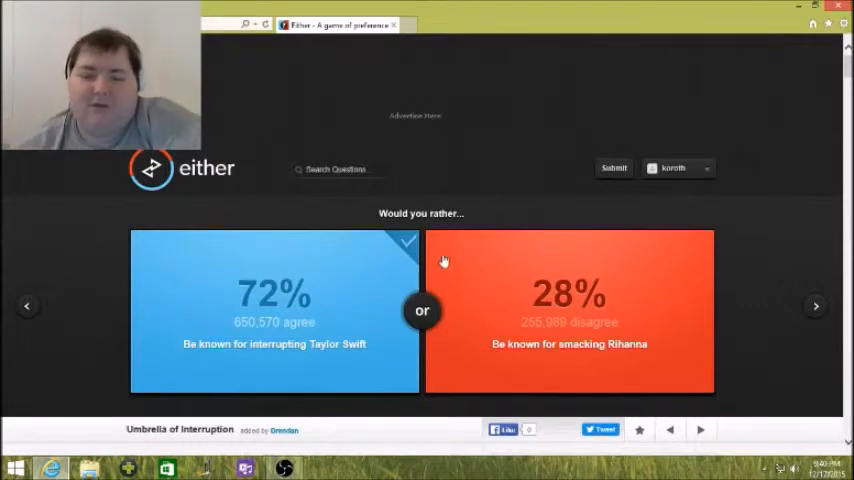
mouse_move(158, 176)
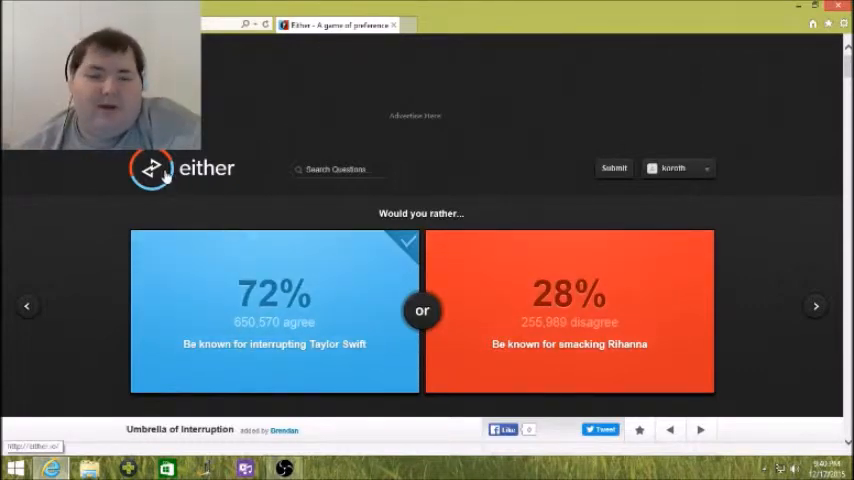
mouse_move(380, 336)
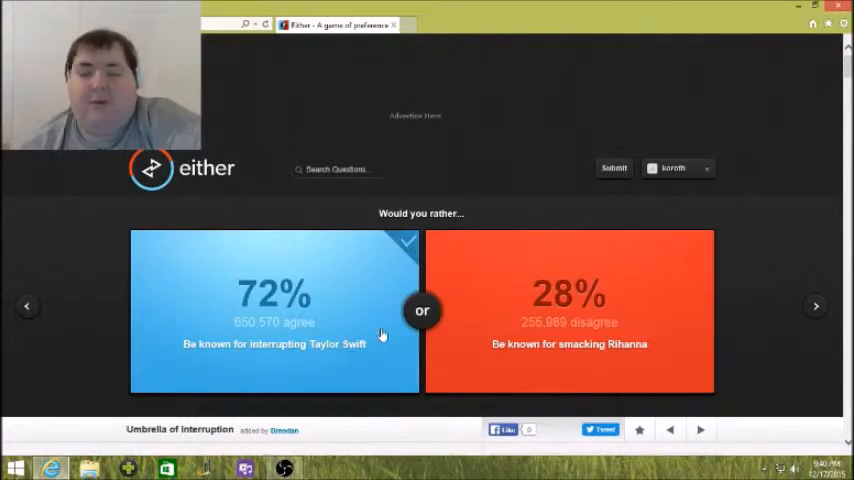
mouse_move(212, 230)
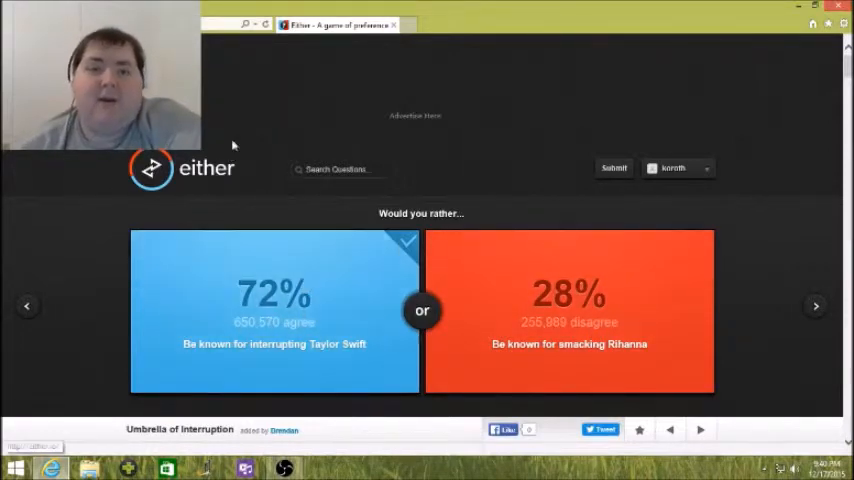
mouse_move(580, 296)
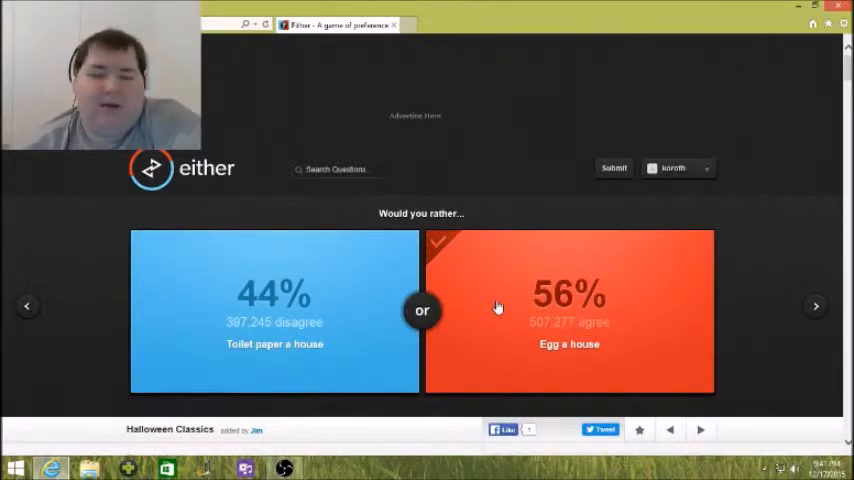
mouse_move(456, 300)
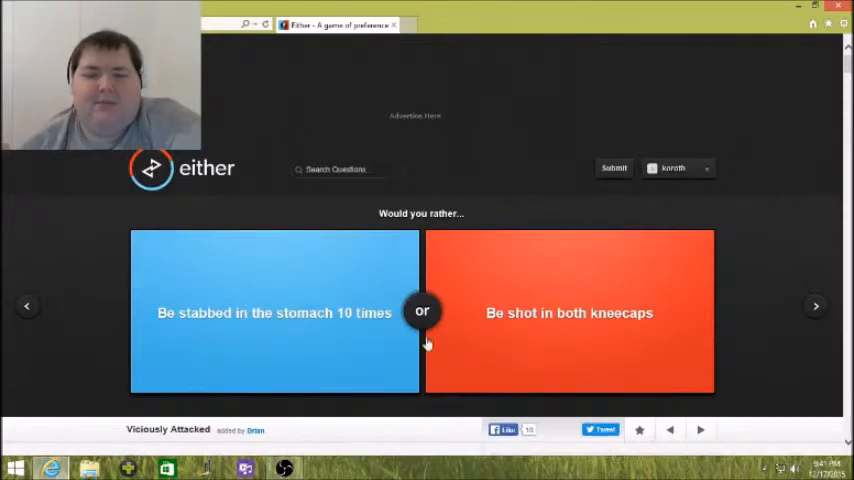
mouse_move(352, 328)
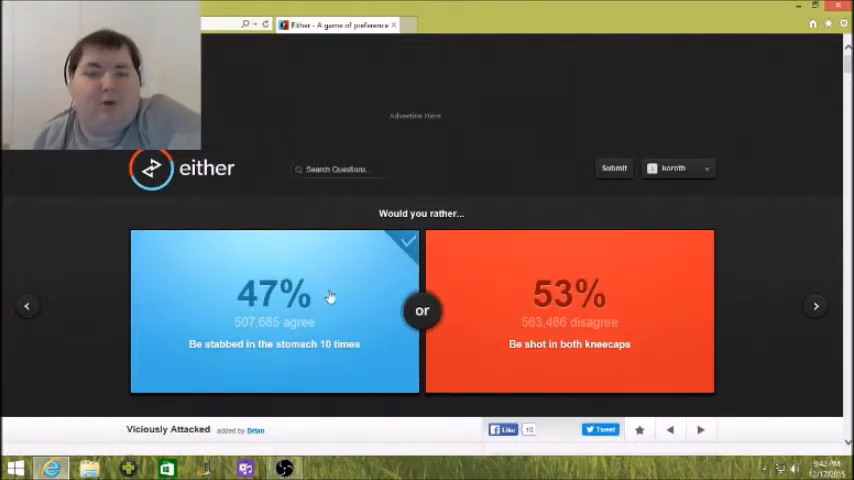
mouse_move(324, 344)
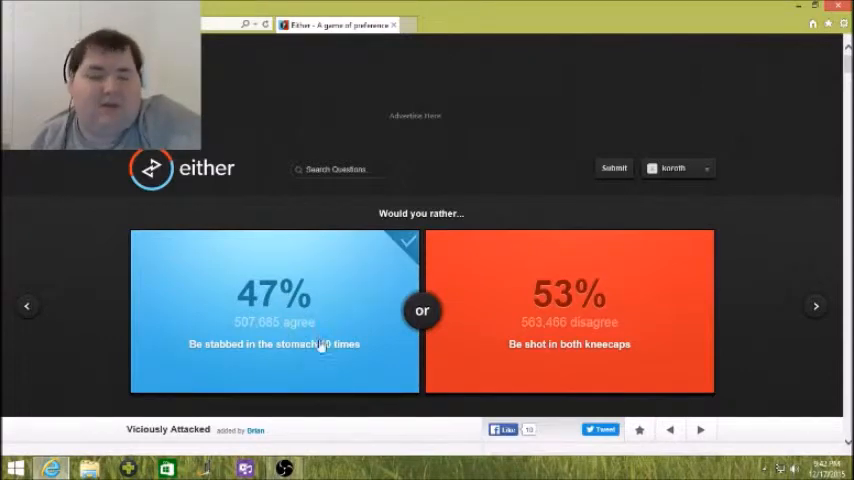
mouse_move(568, 320)
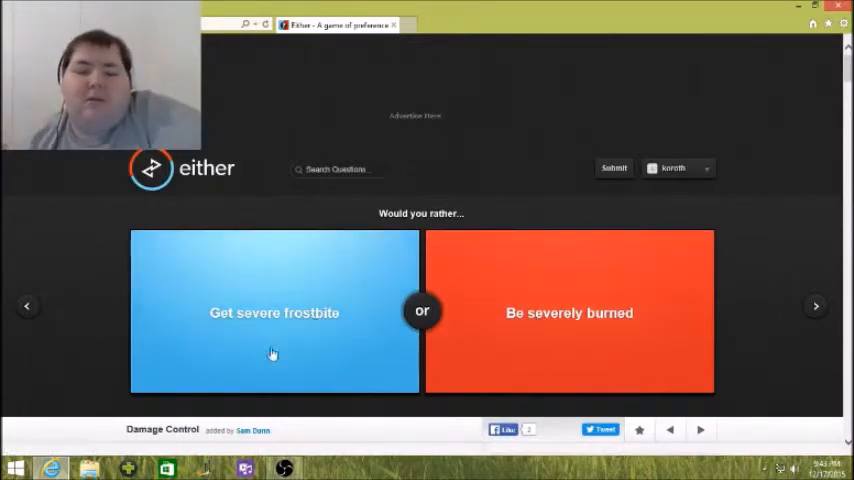
Vote for getting severe frostbite, revealing 64% agree / 36% disagree.
click(272, 312)
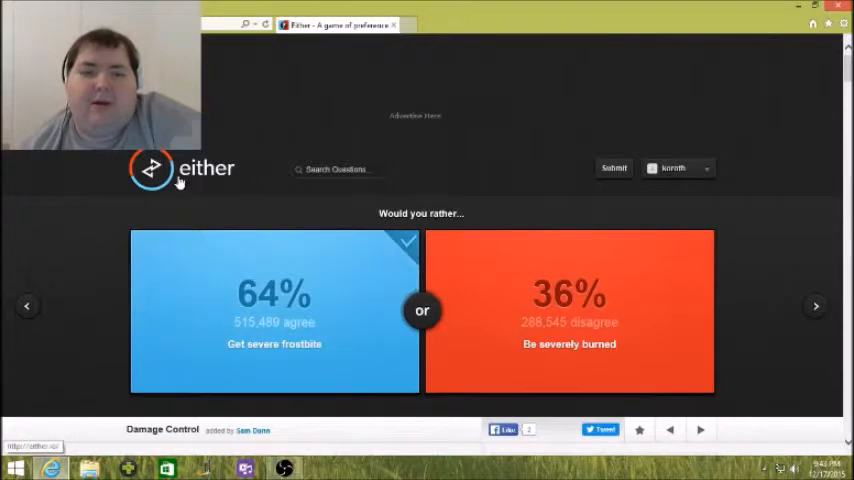
mouse_move(160, 178)
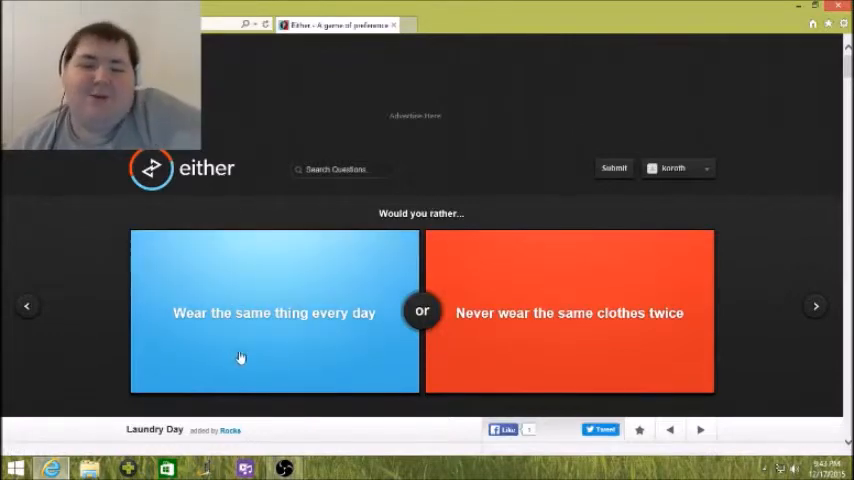
mouse_move(458, 320)
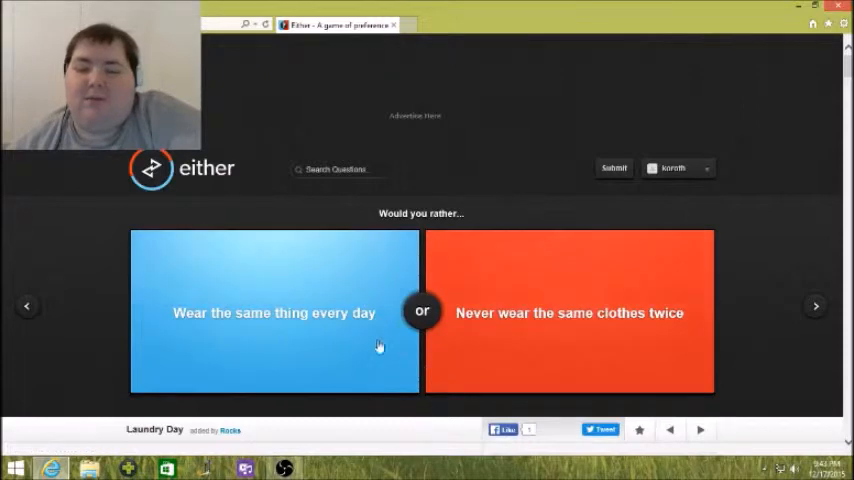
Vote for wearing the same thing every day, revealing 23% agree / 77% disagree.
click(274, 312)
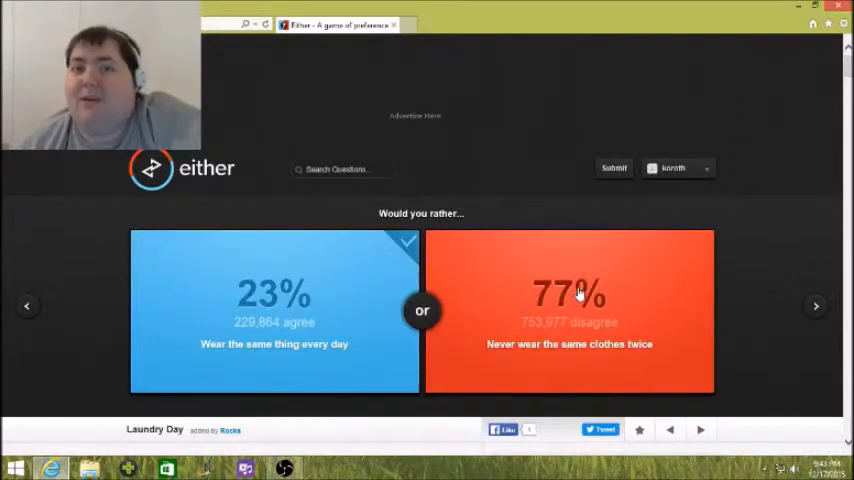
mouse_move(502, 260)
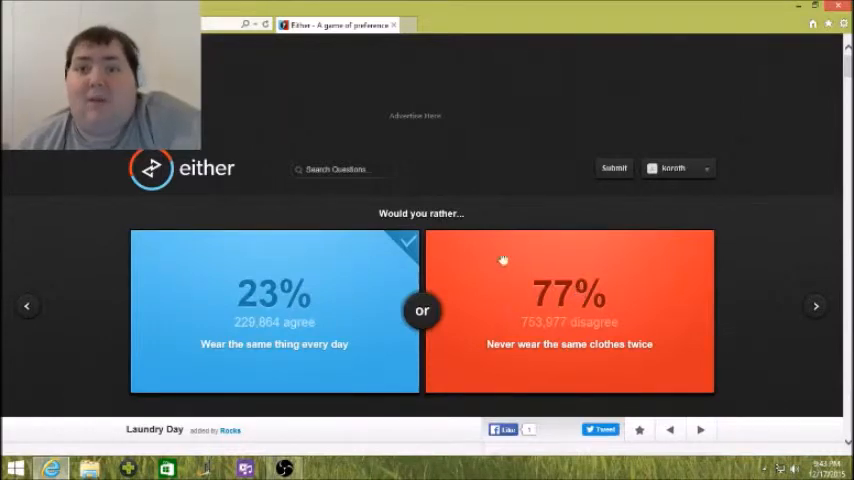
mouse_move(572, 416)
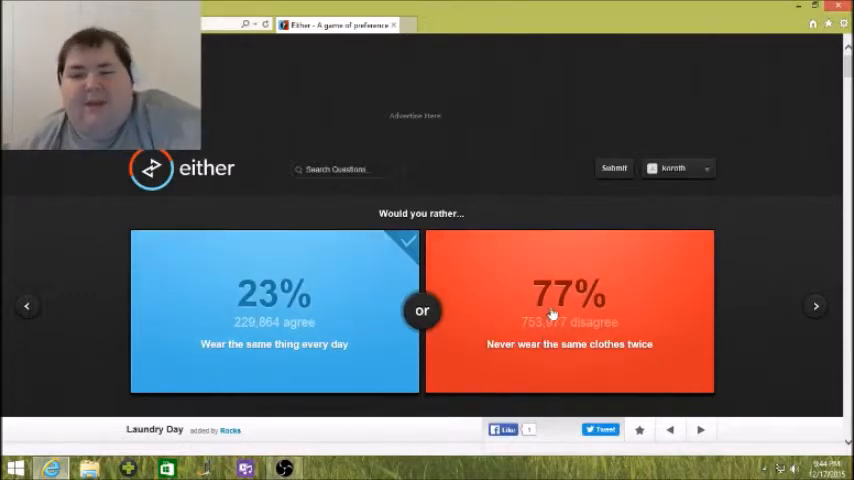
mouse_move(600, 336)
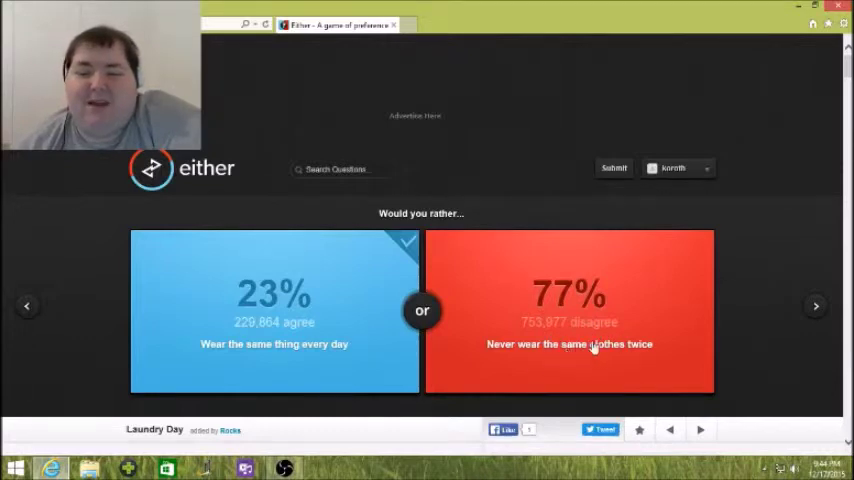
mouse_move(576, 300)
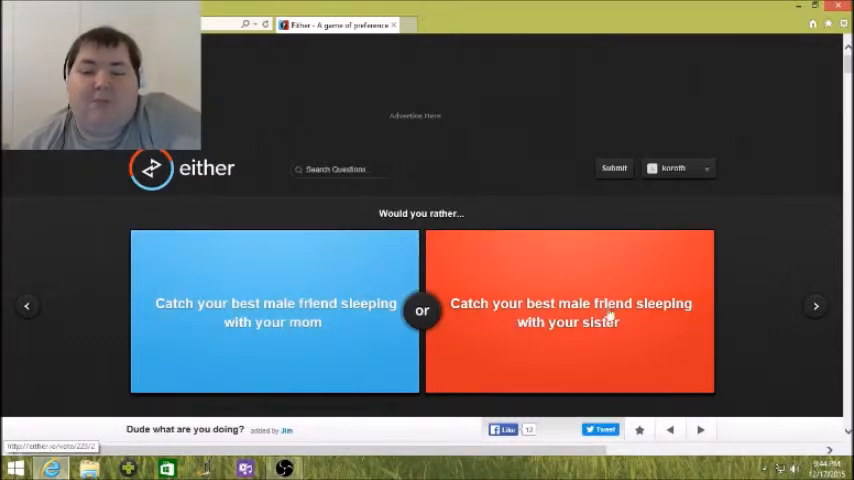
mouse_move(344, 390)
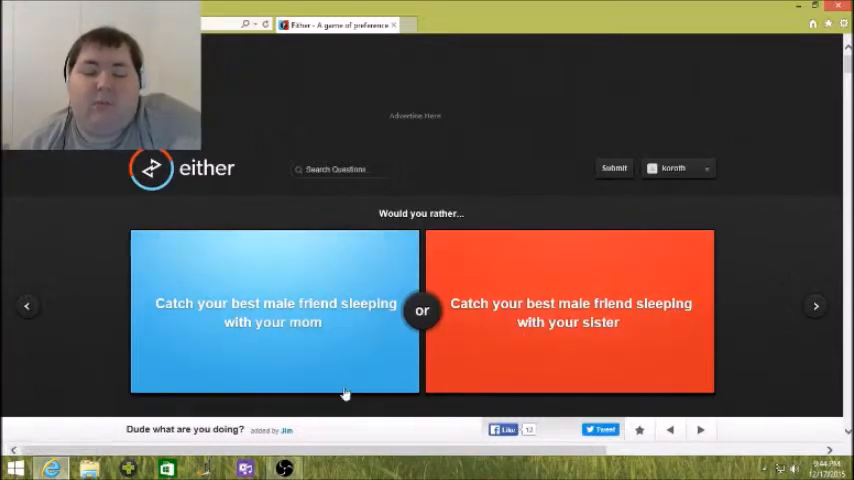
mouse_move(332, 320)
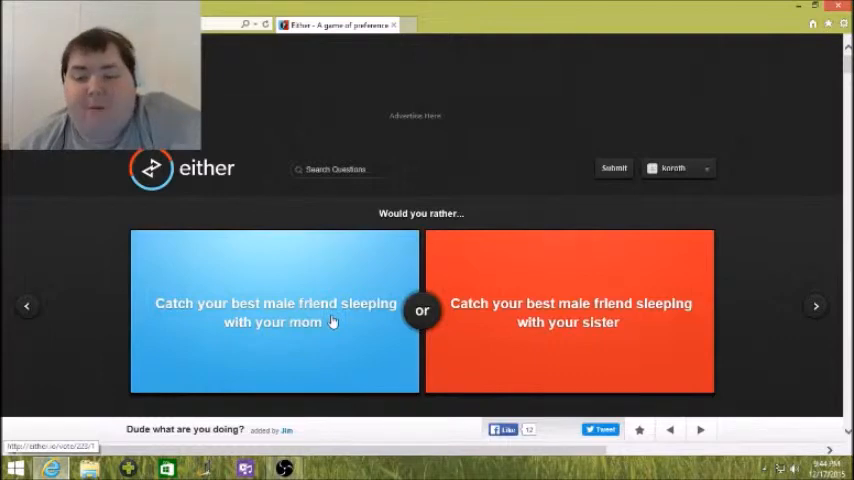
mouse_move(492, 336)
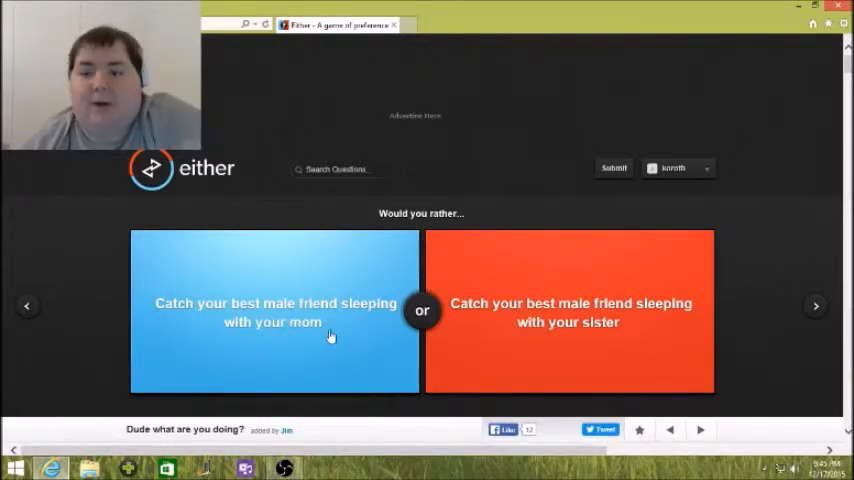
Vote for catching your best male friend with your sister, revealing a 20% / 80% split.
click(568, 312)
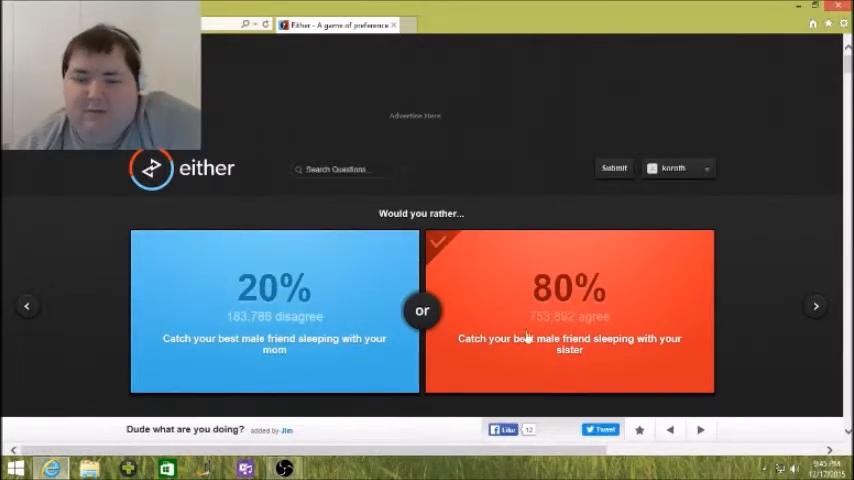
mouse_move(462, 318)
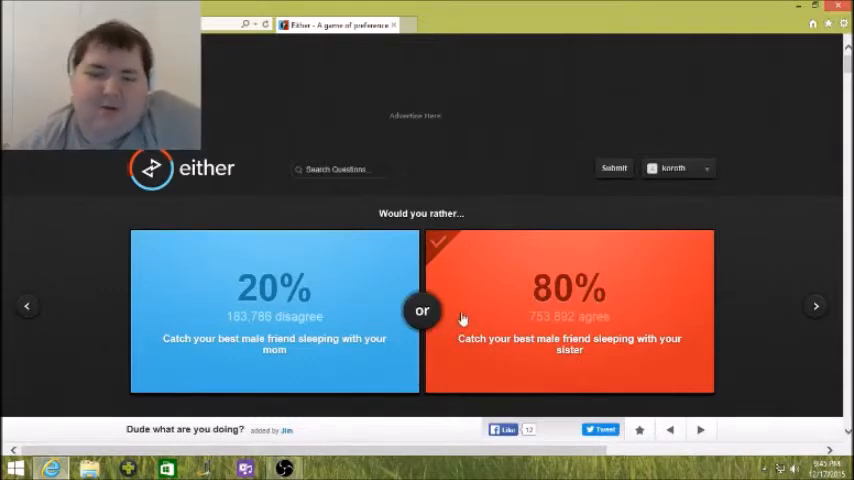
mouse_move(550, 340)
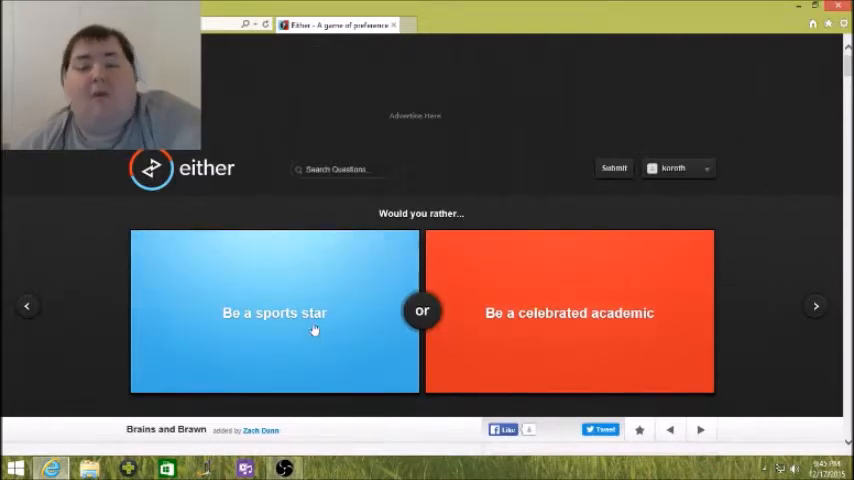
Vote for being a sports star, revealing 48% agree / 52% disagree.
click(274, 312)
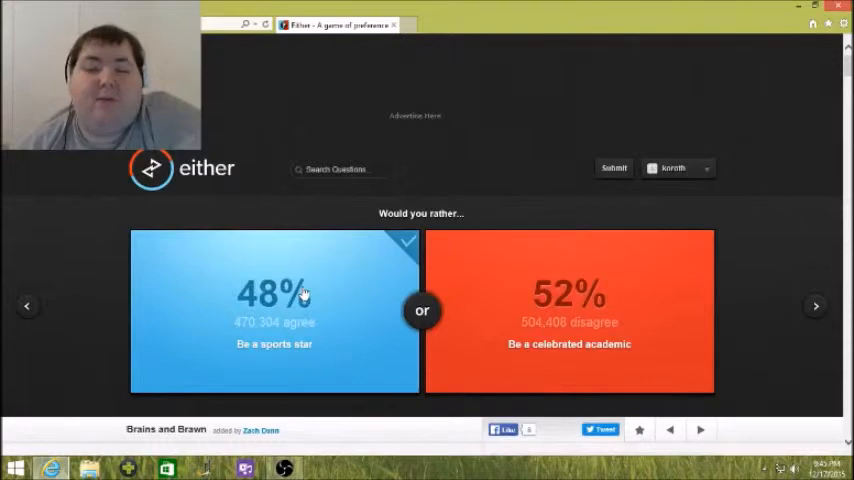
mouse_move(448, 386)
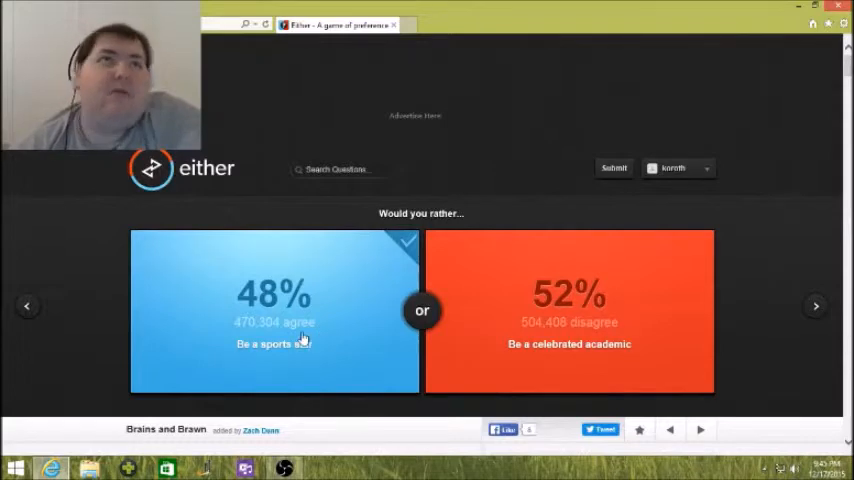
mouse_move(354, 330)
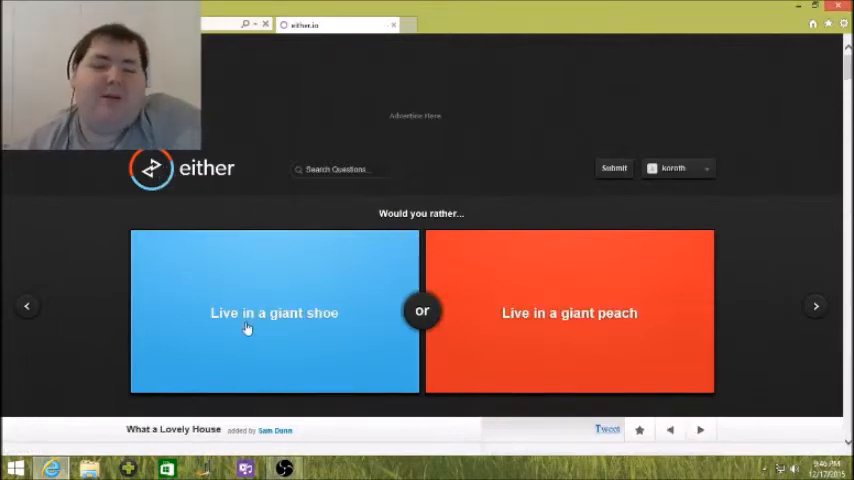
Advance to the unanswered giant shoe versus giant peach question.
click(568, 312)
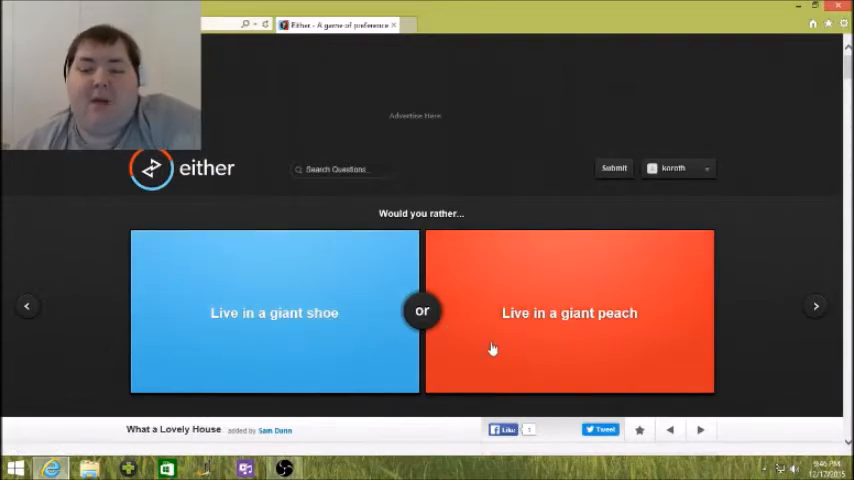
mouse_move(568, 320)
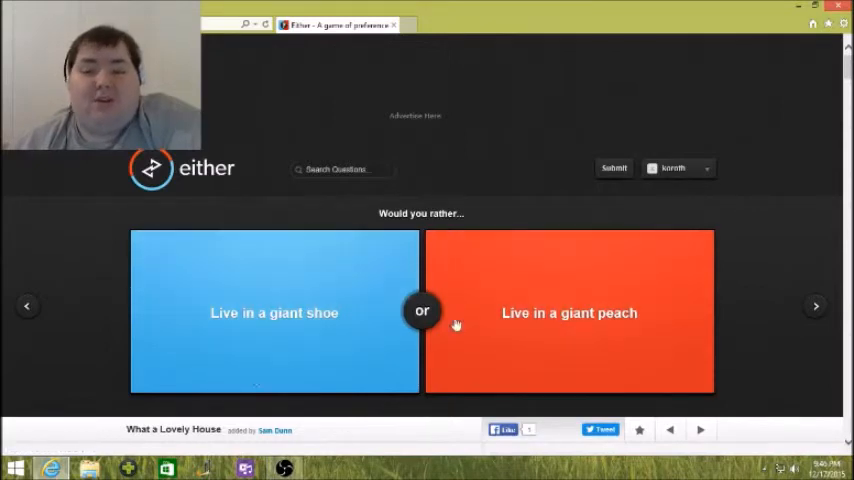
mouse_move(334, 388)
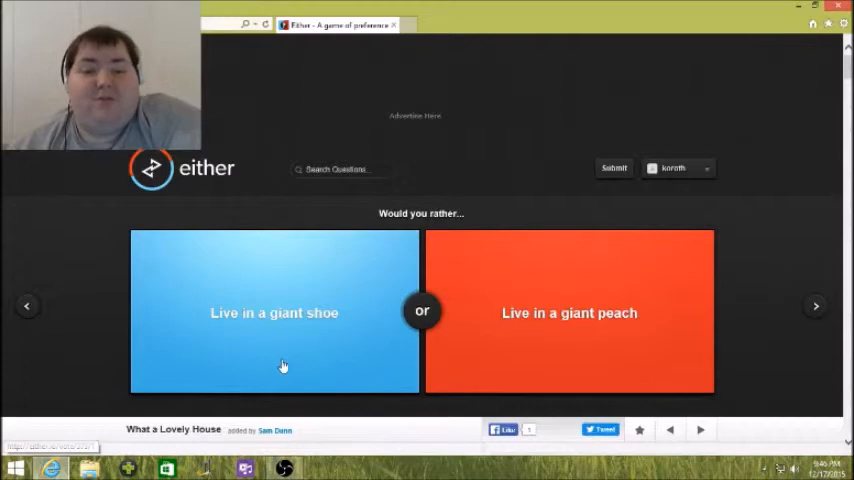
mouse_move(328, 300)
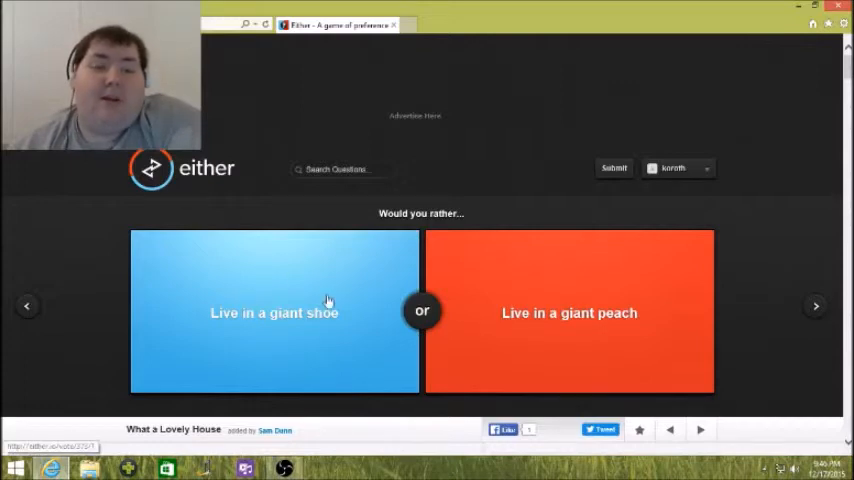
mouse_move(622, 292)
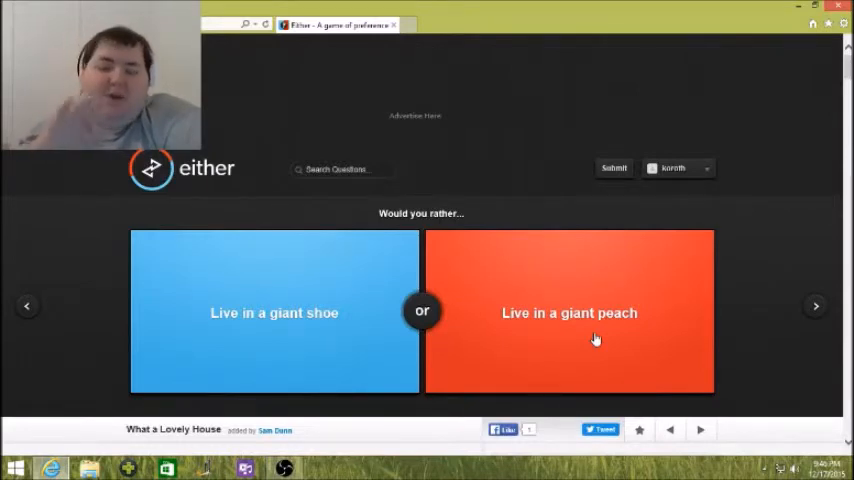
mouse_move(342, 336)
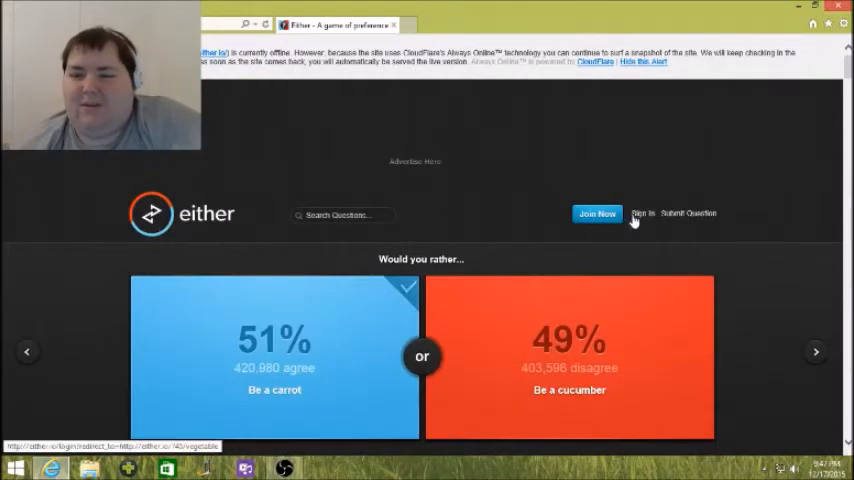
Select the area near Sign In above the answered carrot-or-cucumber question (51% vs 49%).
click(642, 212)
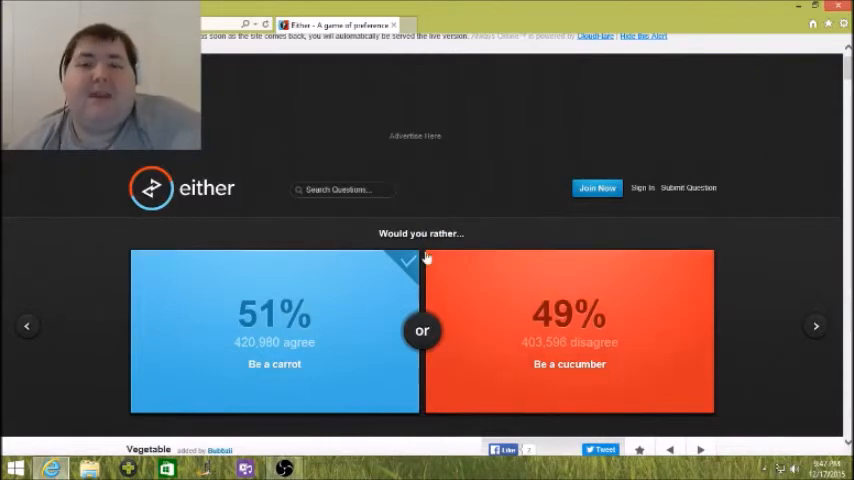
mouse_move(200, 164)
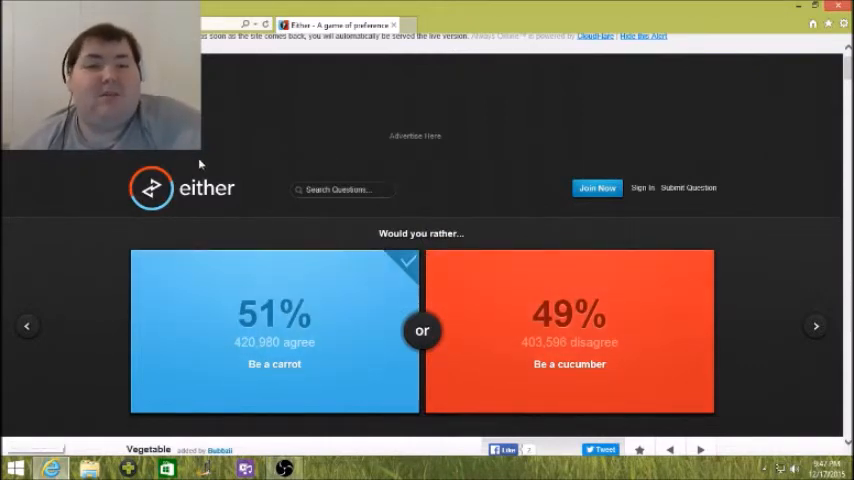
mouse_move(294, 136)
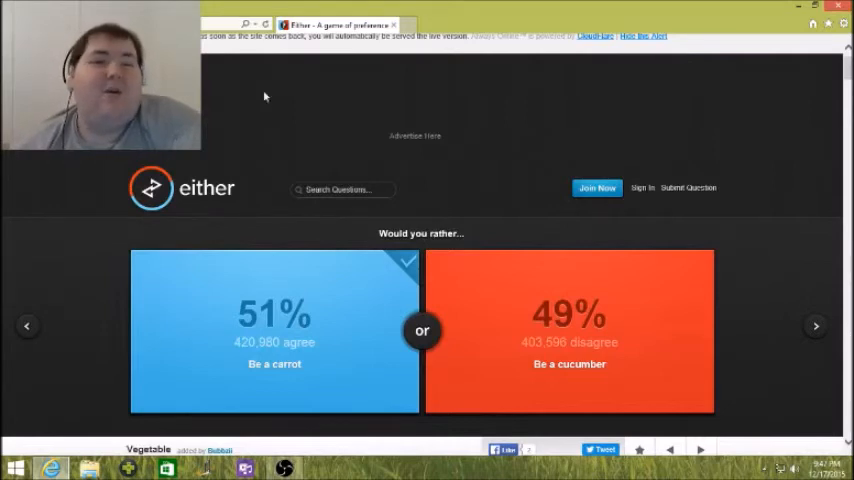
mouse_move(406, 212)
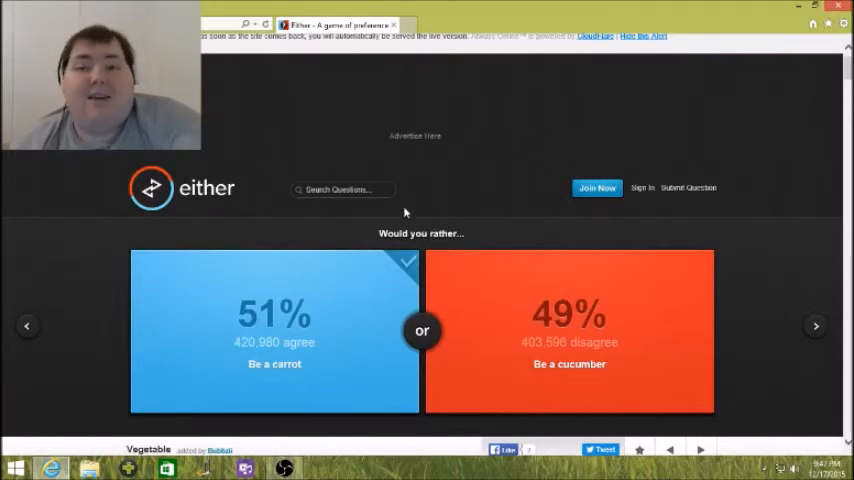